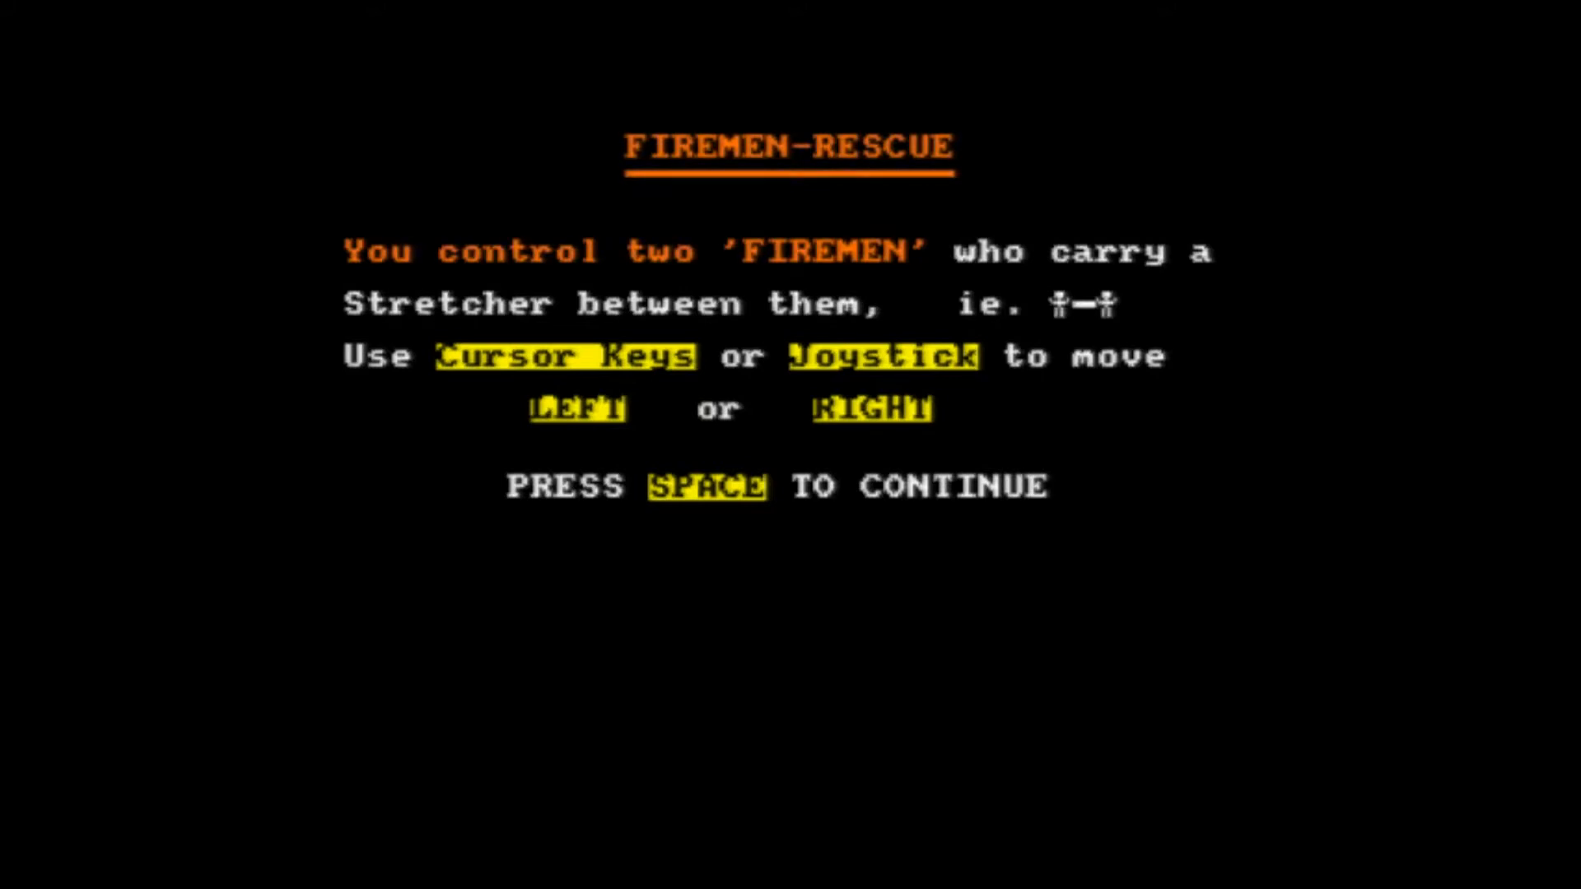
- Advance from the instructions screen to the skill level 1-3 prompt
key(space)
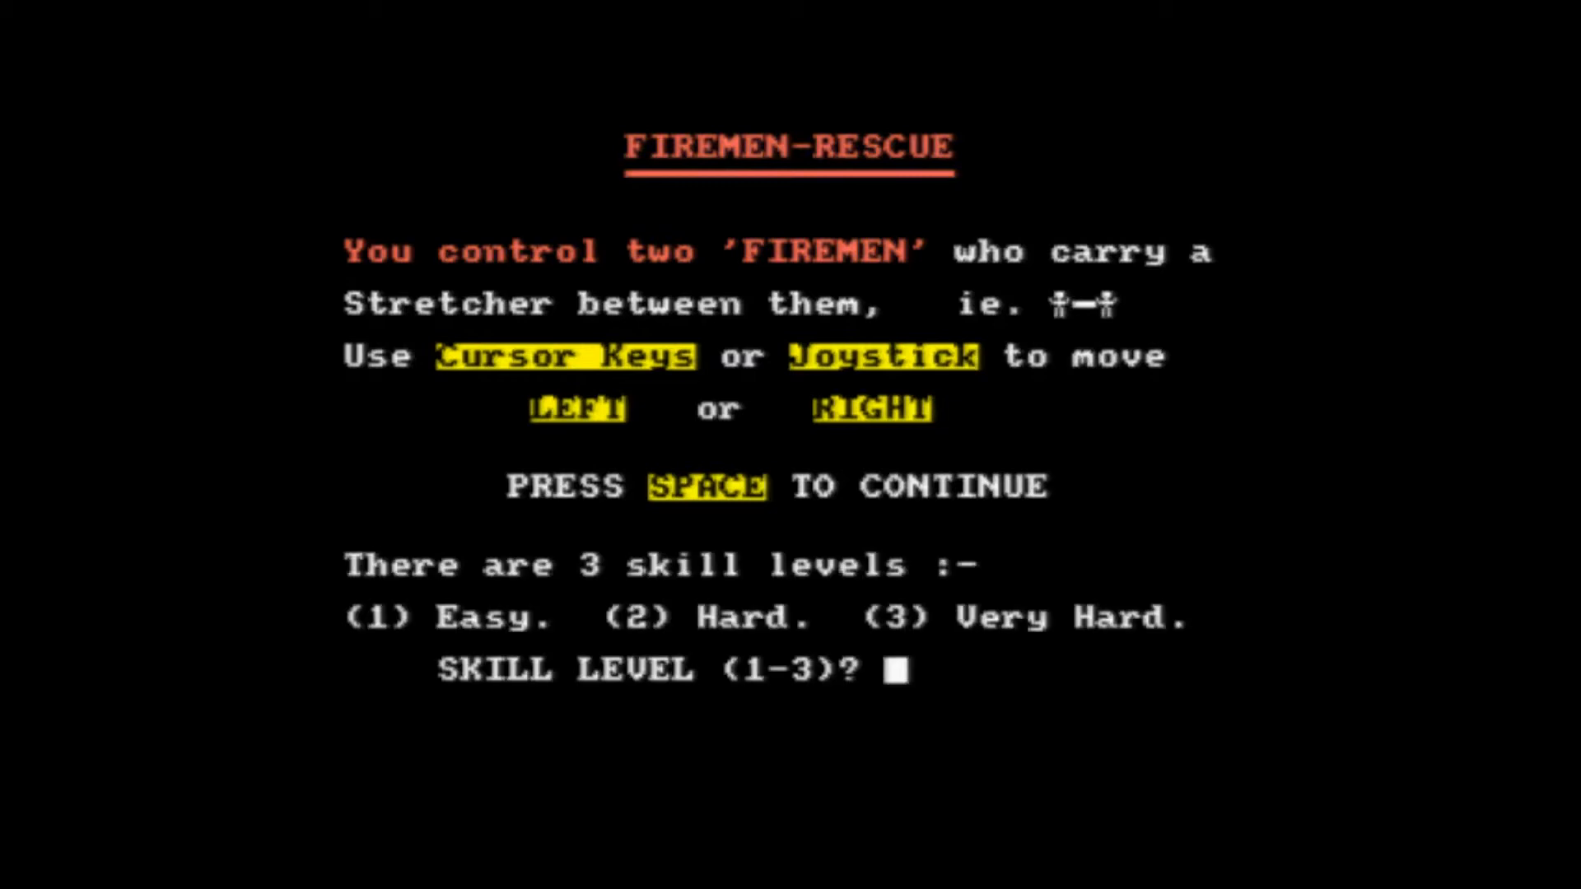
- Choose skill level 3 (Very Hard) and play the round through to the 4500 score screen
text(3)
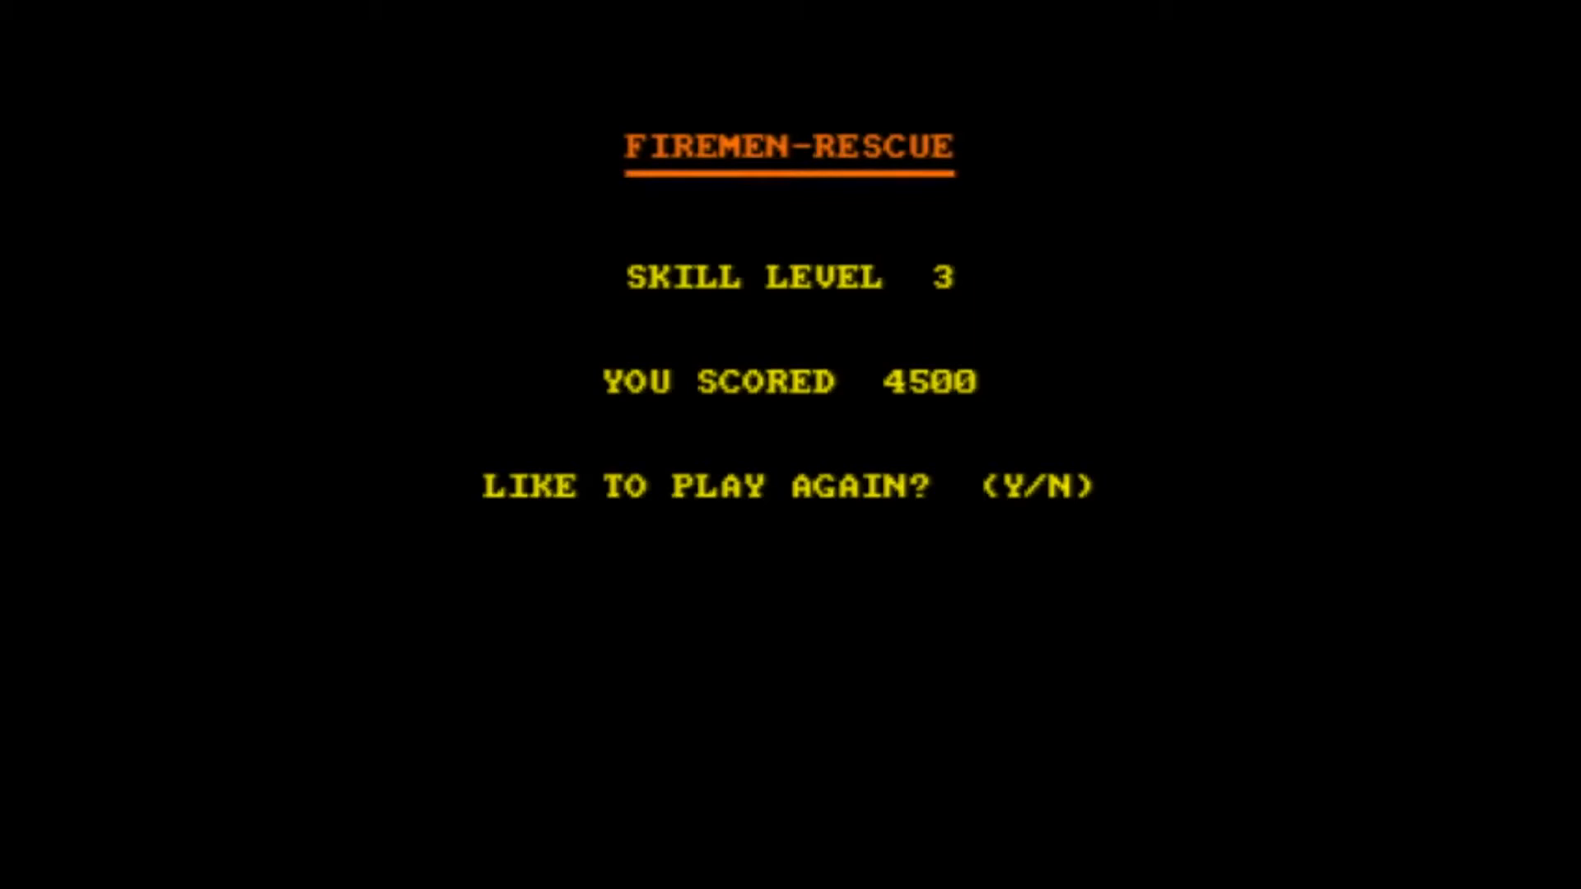
- Replay at skill 1 scoring 4950, then replay again starting a skill 2 round
key(y)
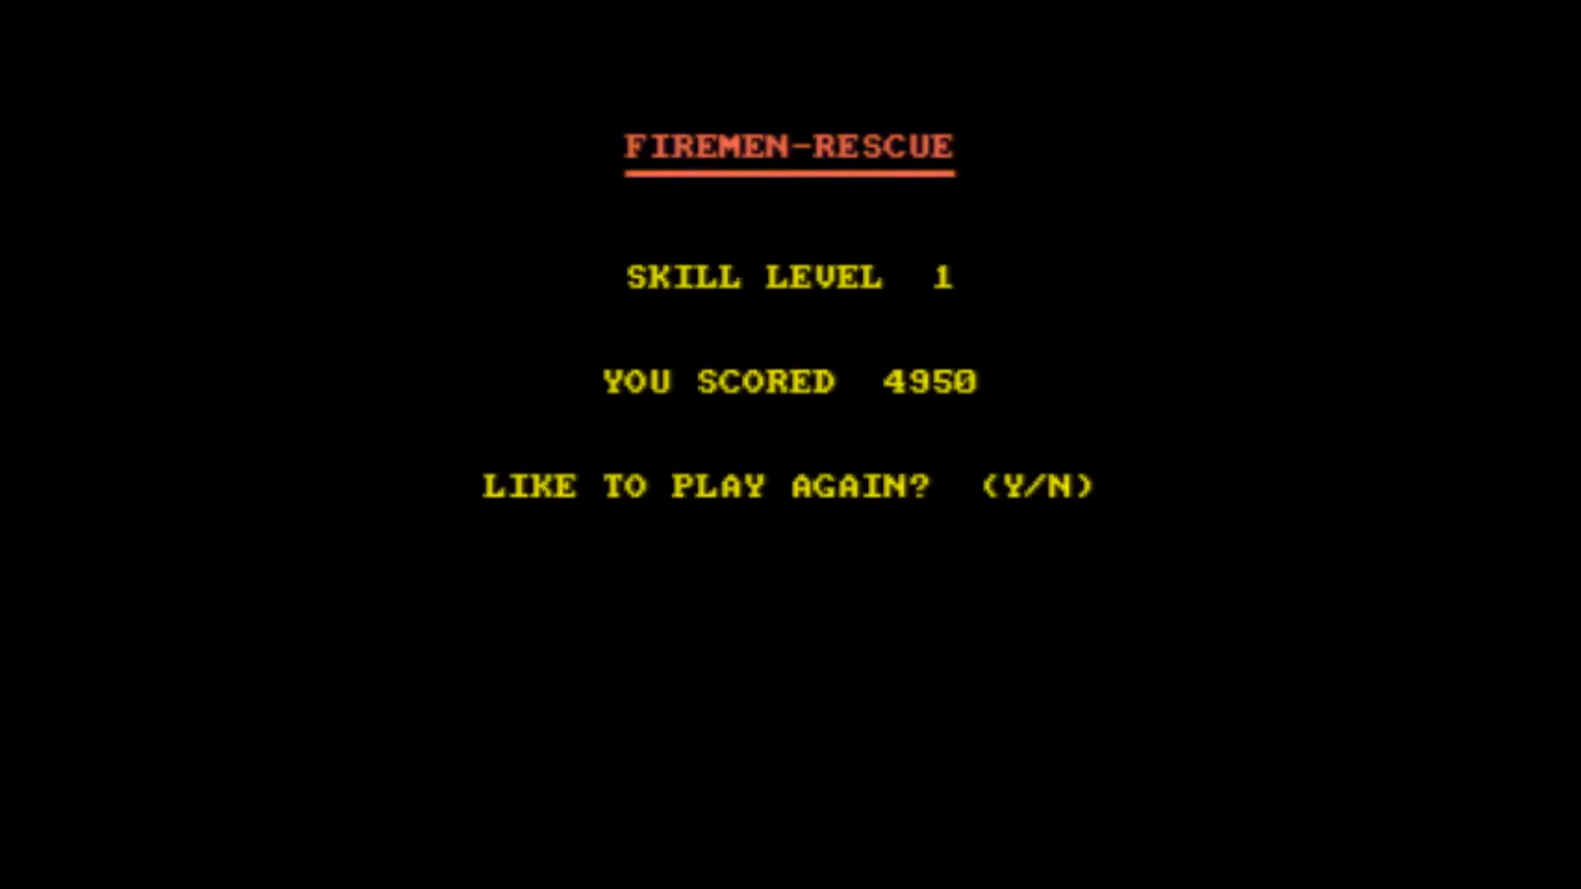
key(y)
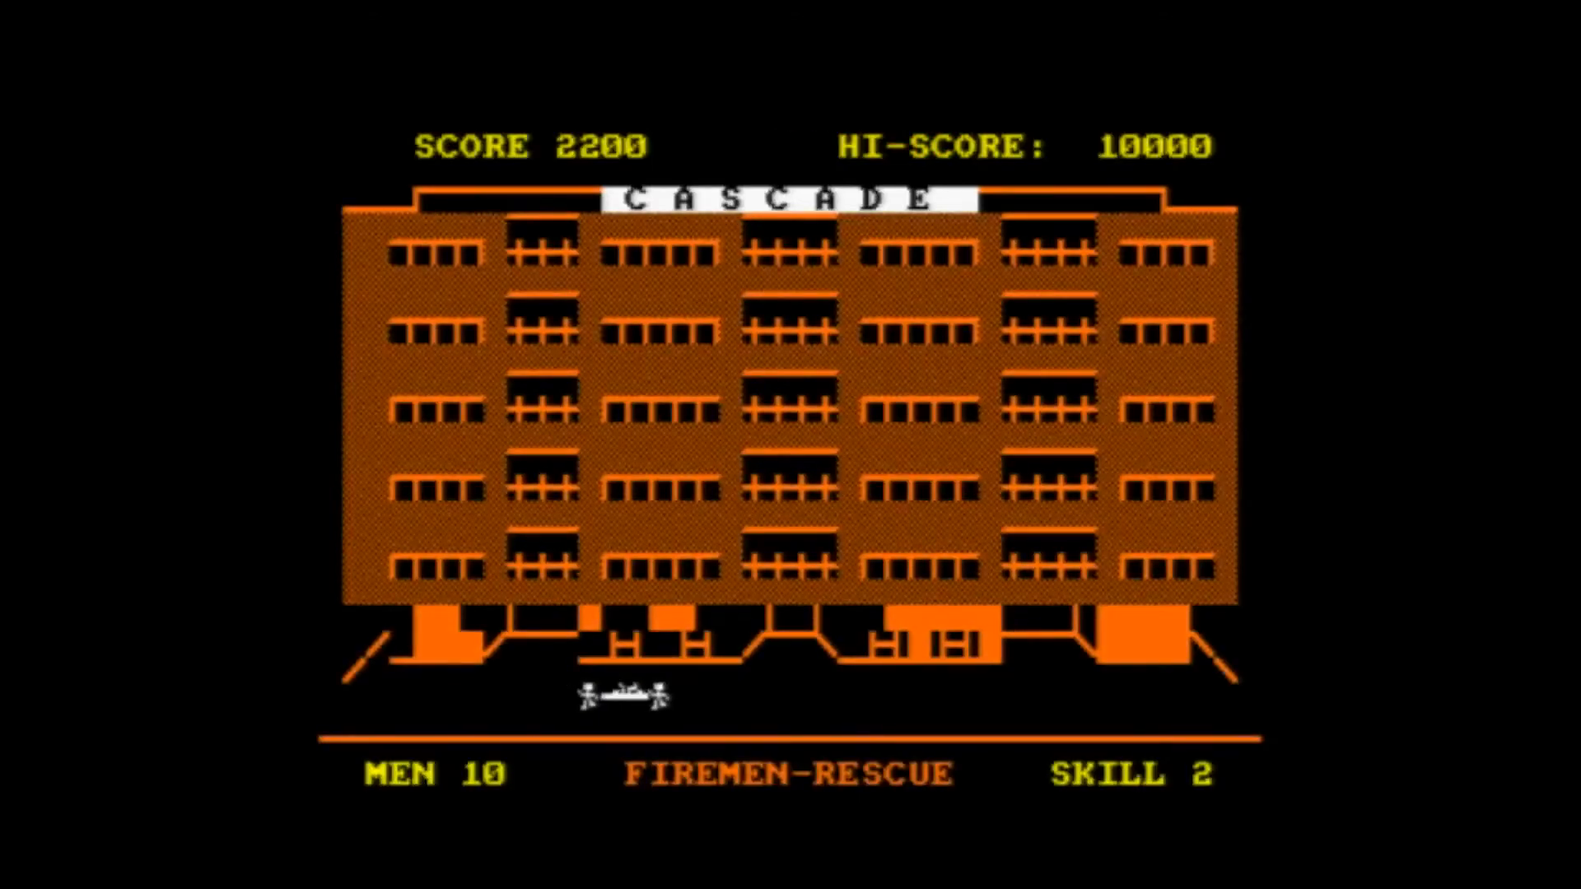